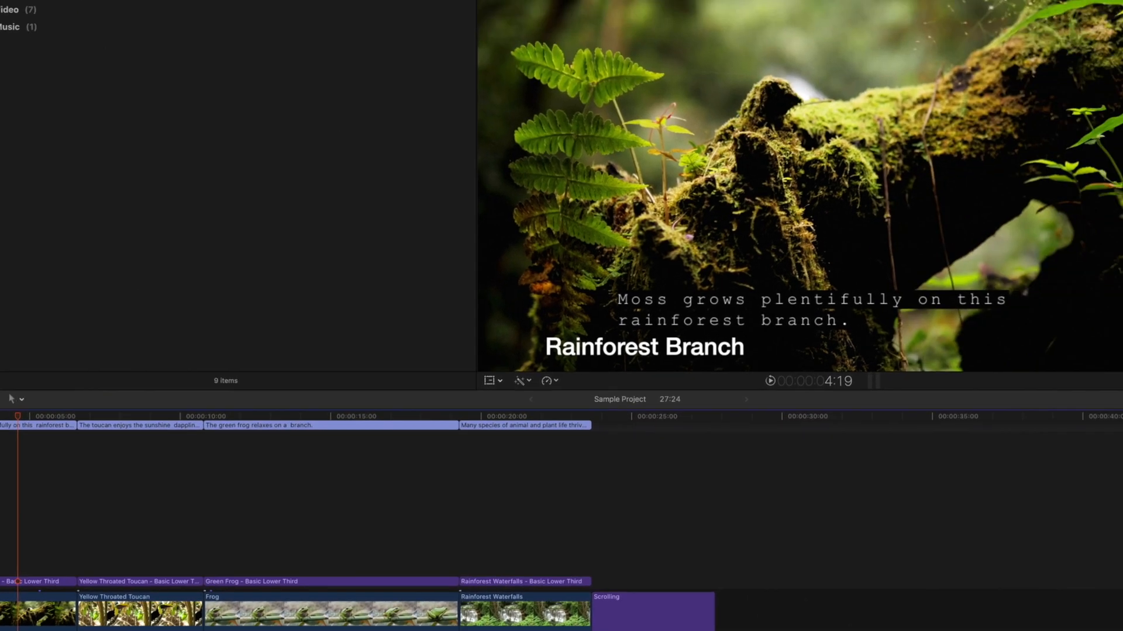
Step: Bring up the share destinations list for the Sample Project
click(1002, 111)
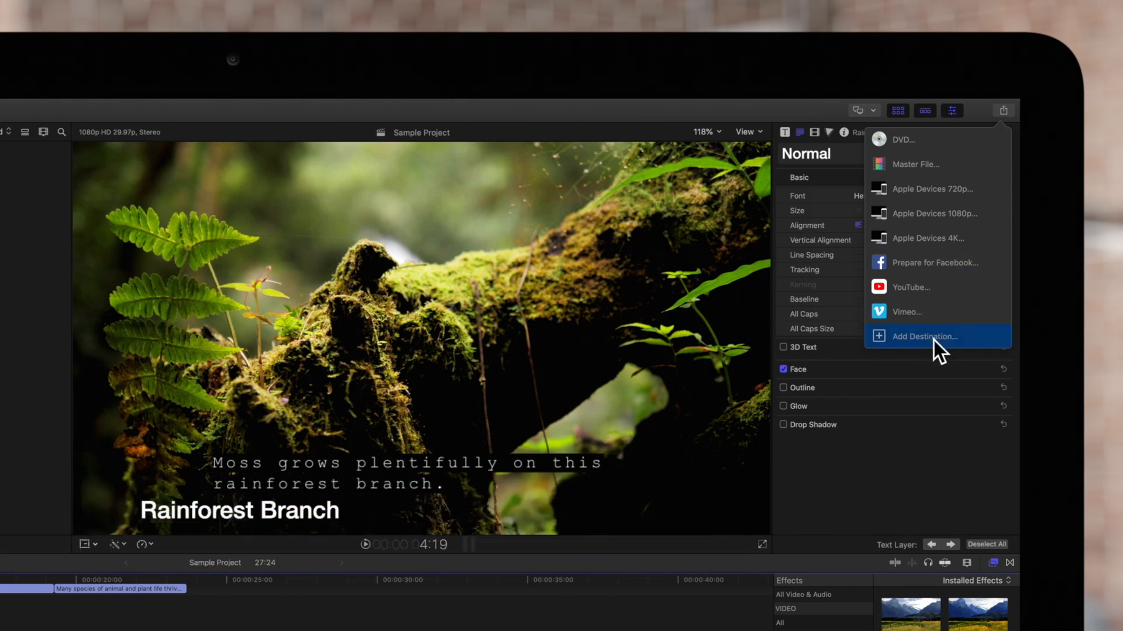
Step: Add Save Current Frame as a new share destination and show its settings
click(926, 337)
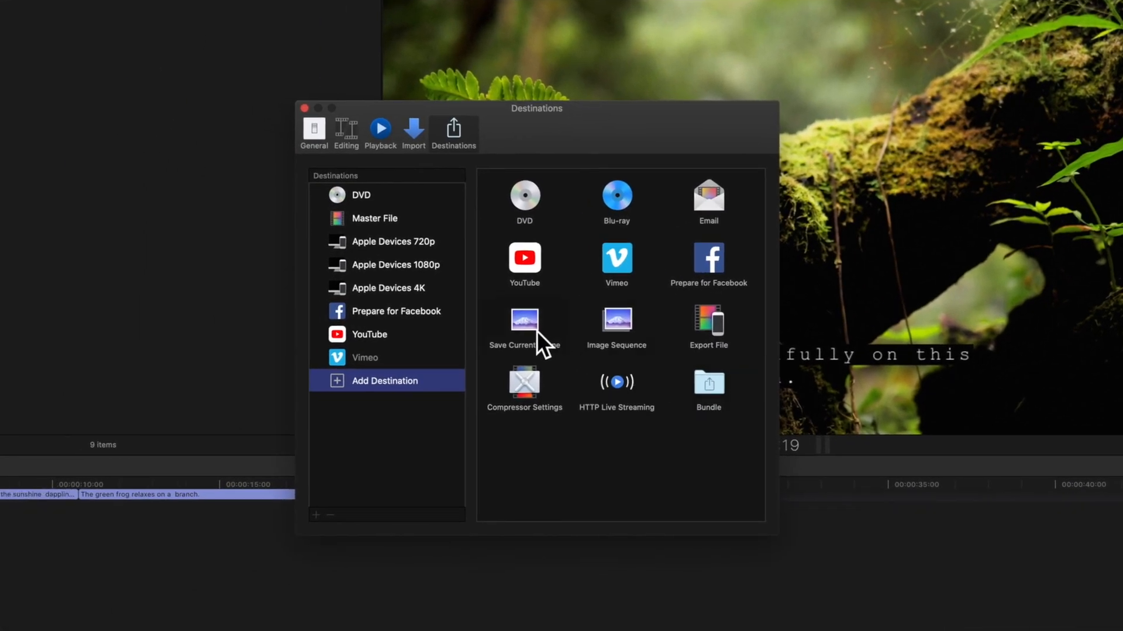
drag(524, 328, 404, 422)
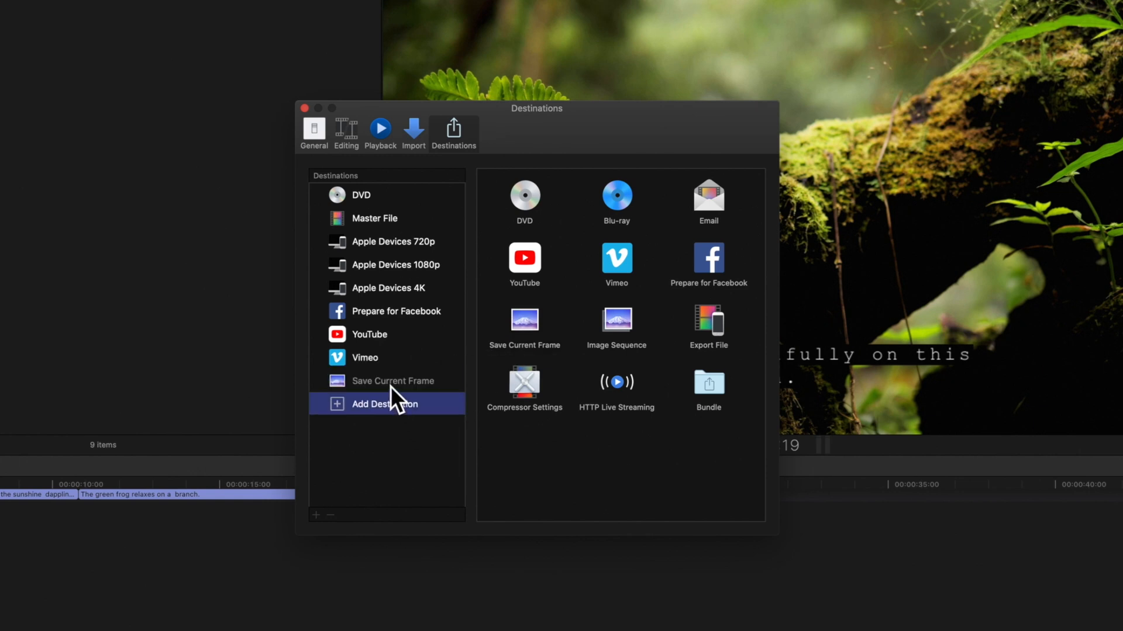
click(393, 382)
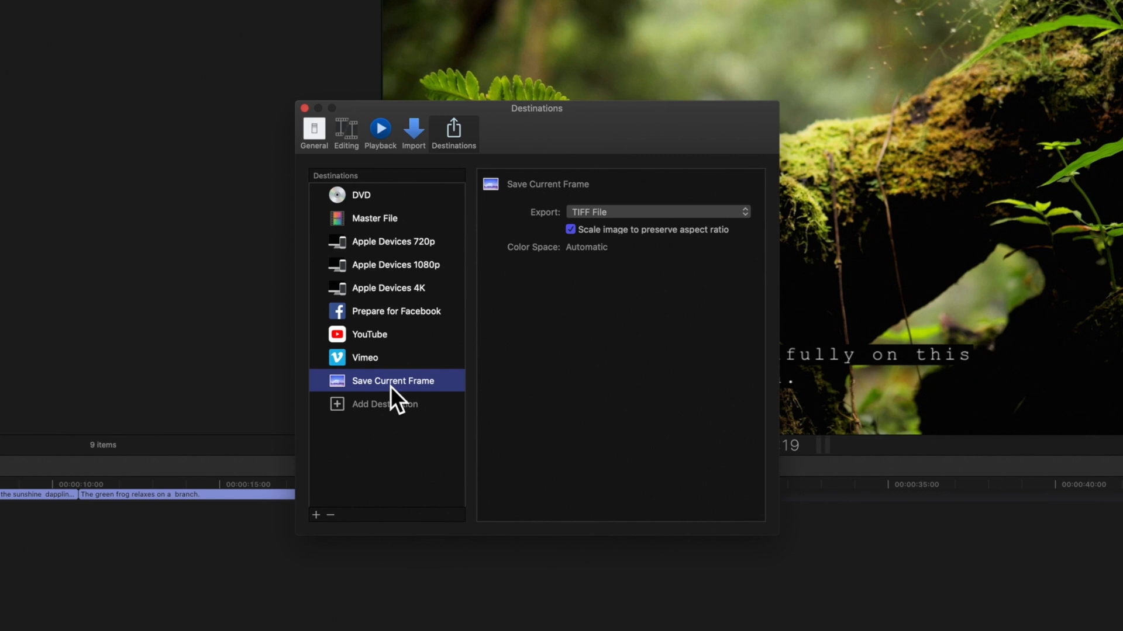
Step: Switch the Save Current Frame destination's export format from TIFF File to PNG Image
double_click(393, 380)
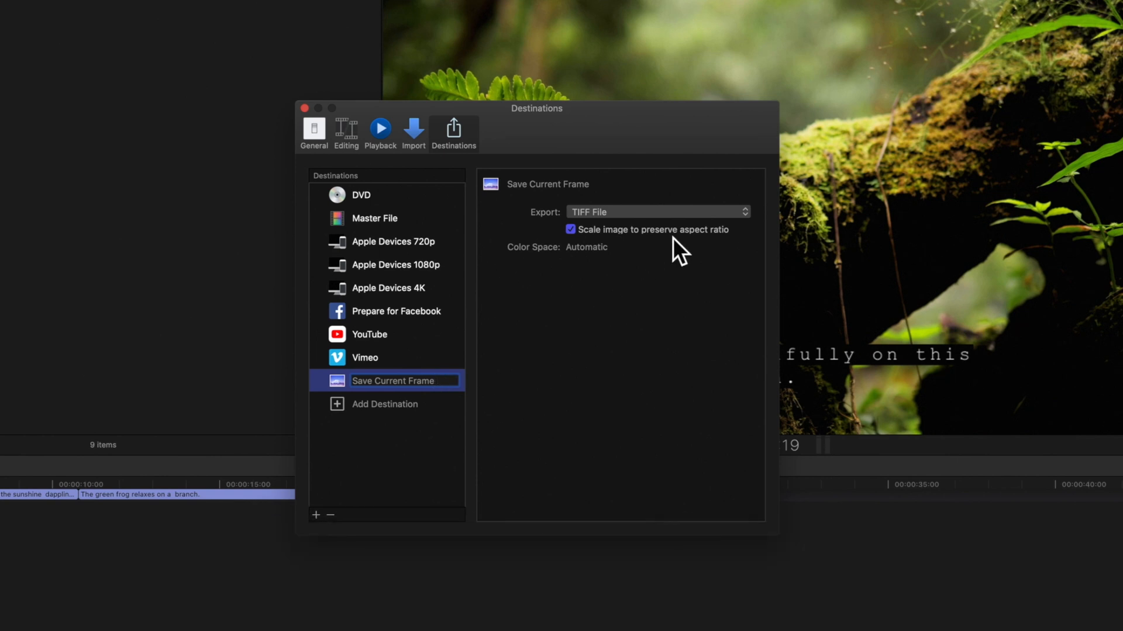
click(655, 211)
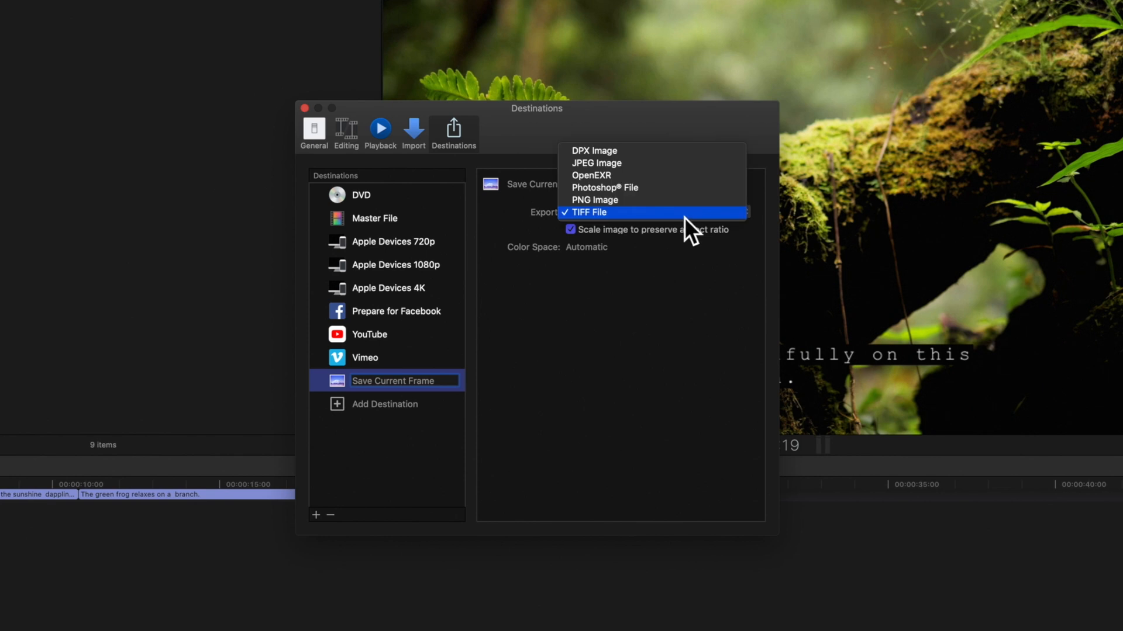
mouse_move(678, 236)
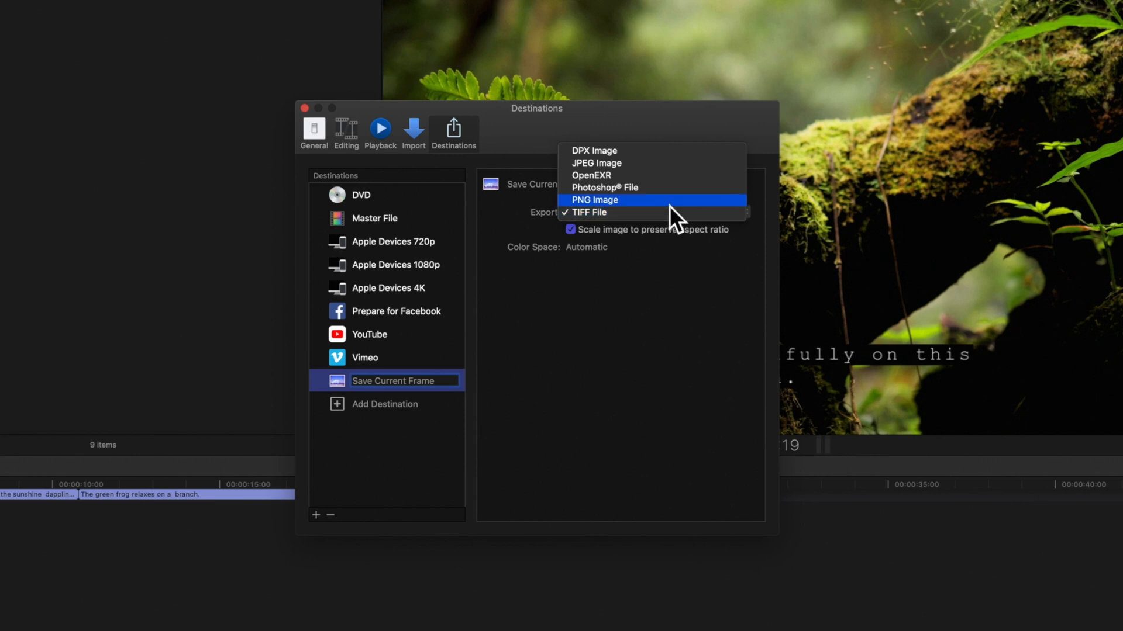
click(594, 200)
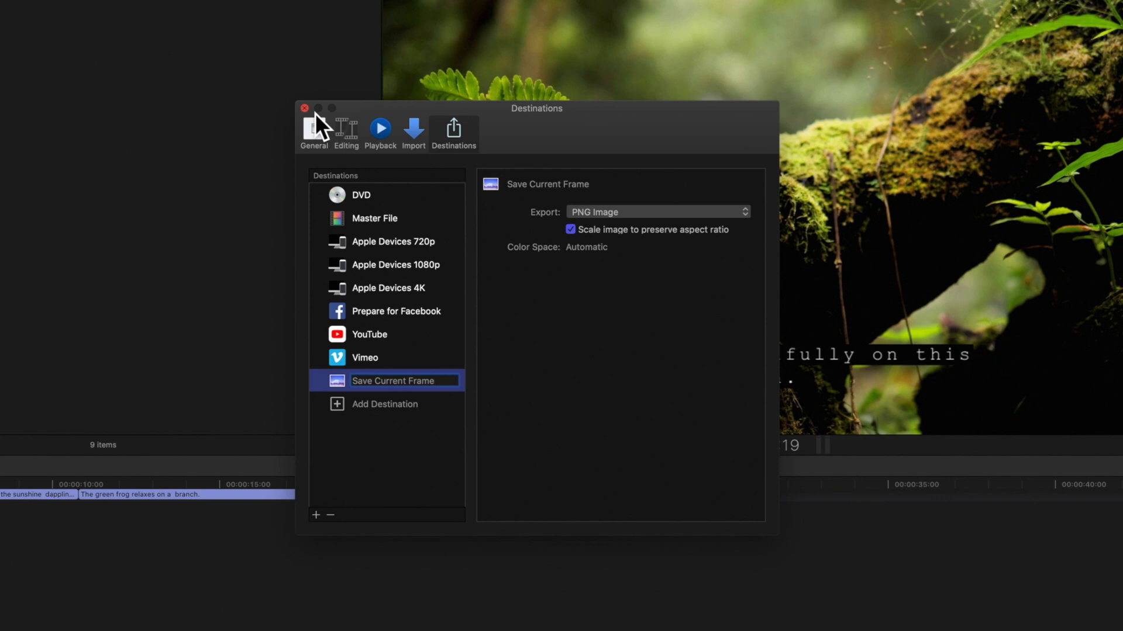
Step: Close the Destinations window and share the current frame via Save Current Frame
click(304, 108)
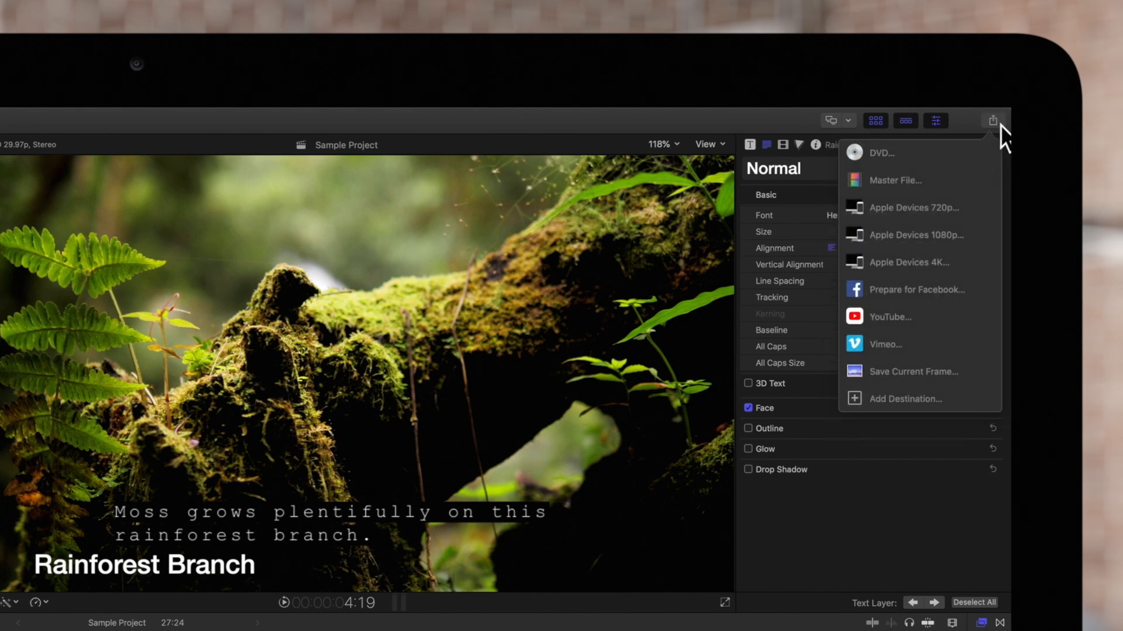
mouse_move(914, 372)
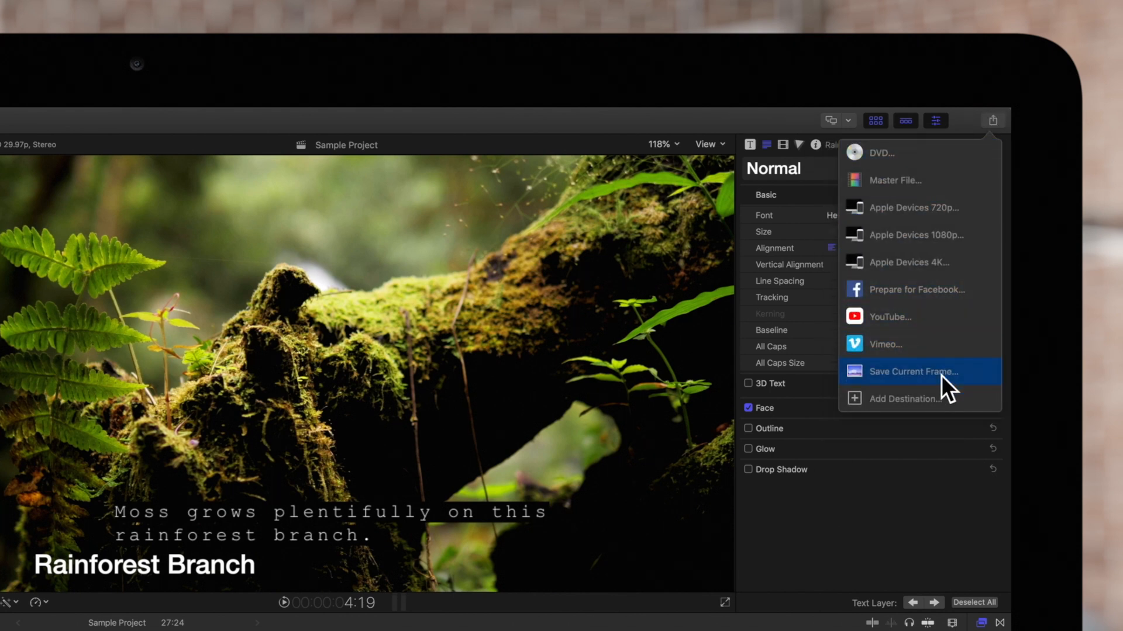
click(913, 372)
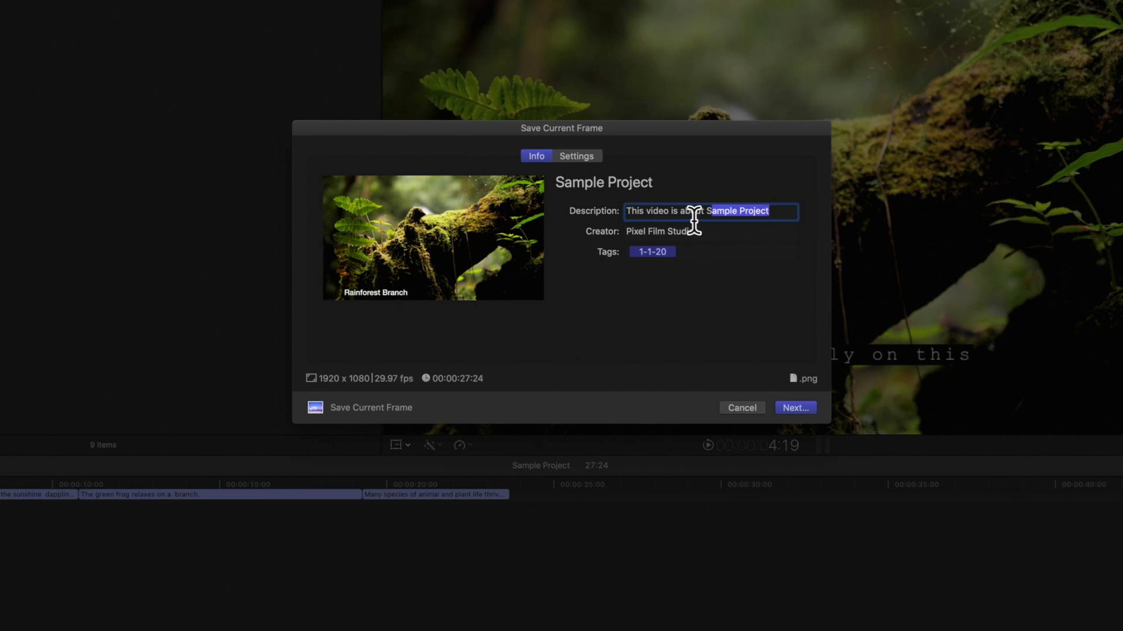
Step: Describe the frame as 'This is a frame from Sample Project.' and tag it Rainforest Branch
text(This is a fra)
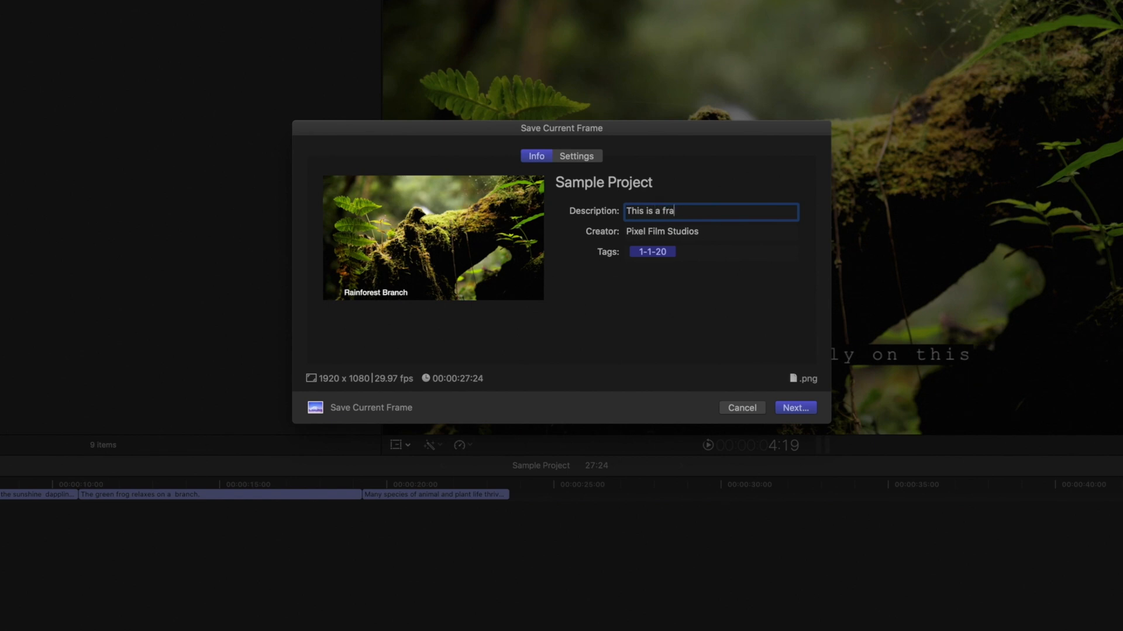
text(me from Sample Project.)
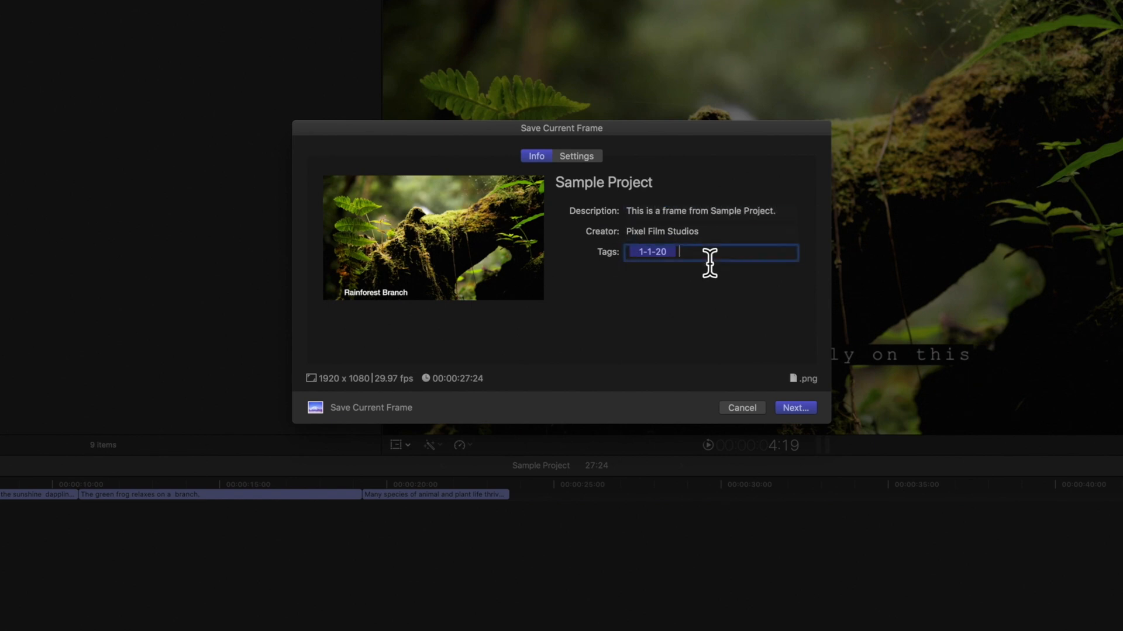
text(Rainforest Branch)
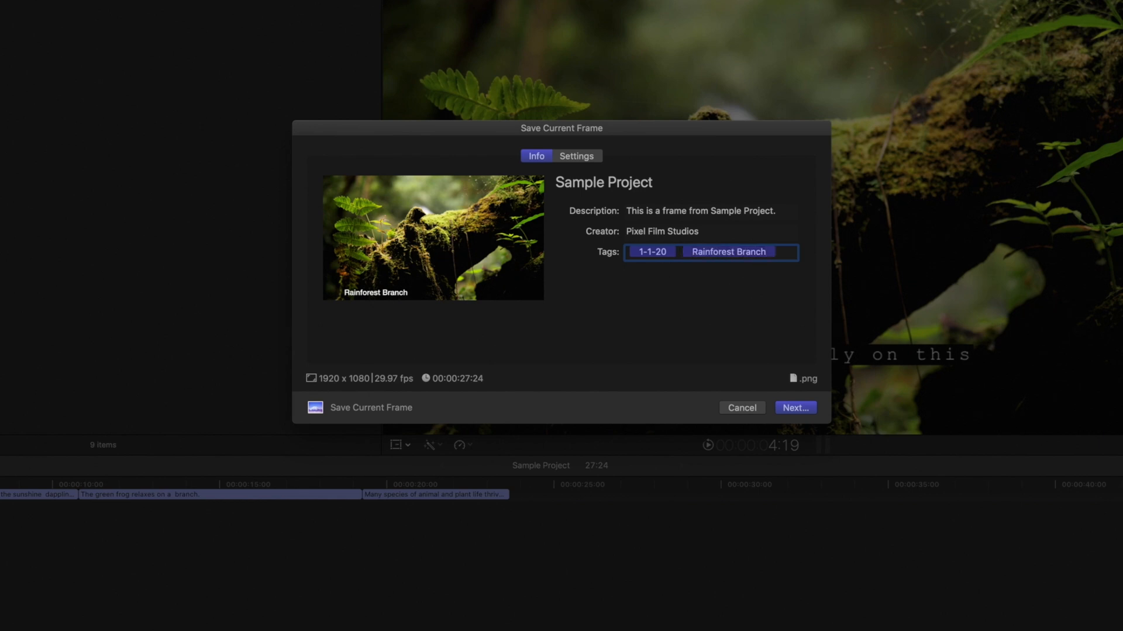
click(575, 155)
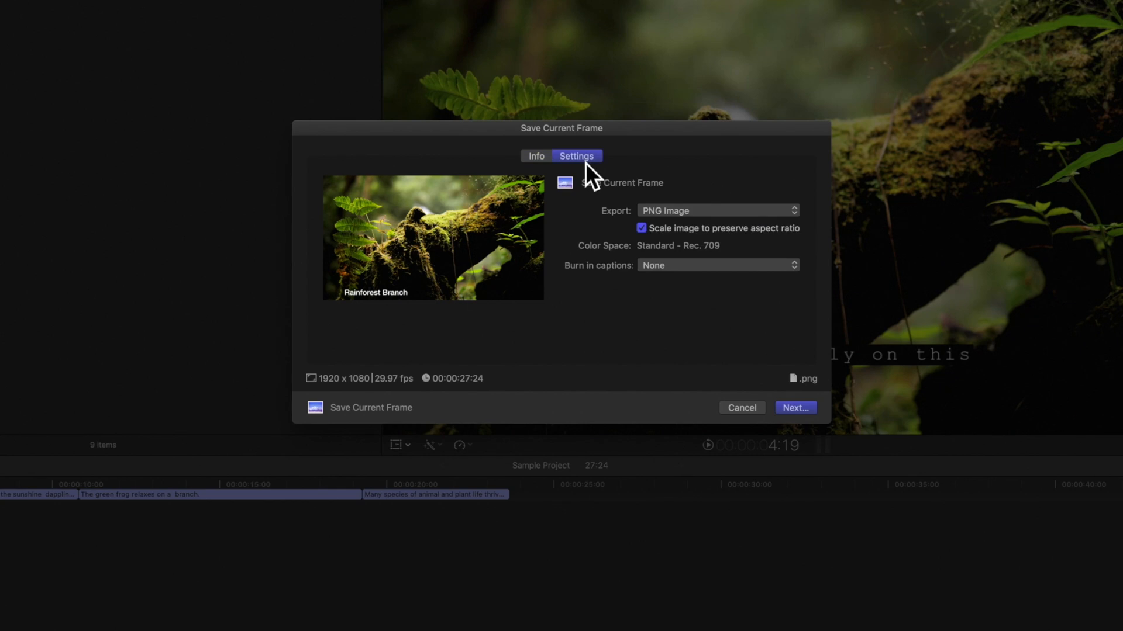
mouse_move(771, 236)
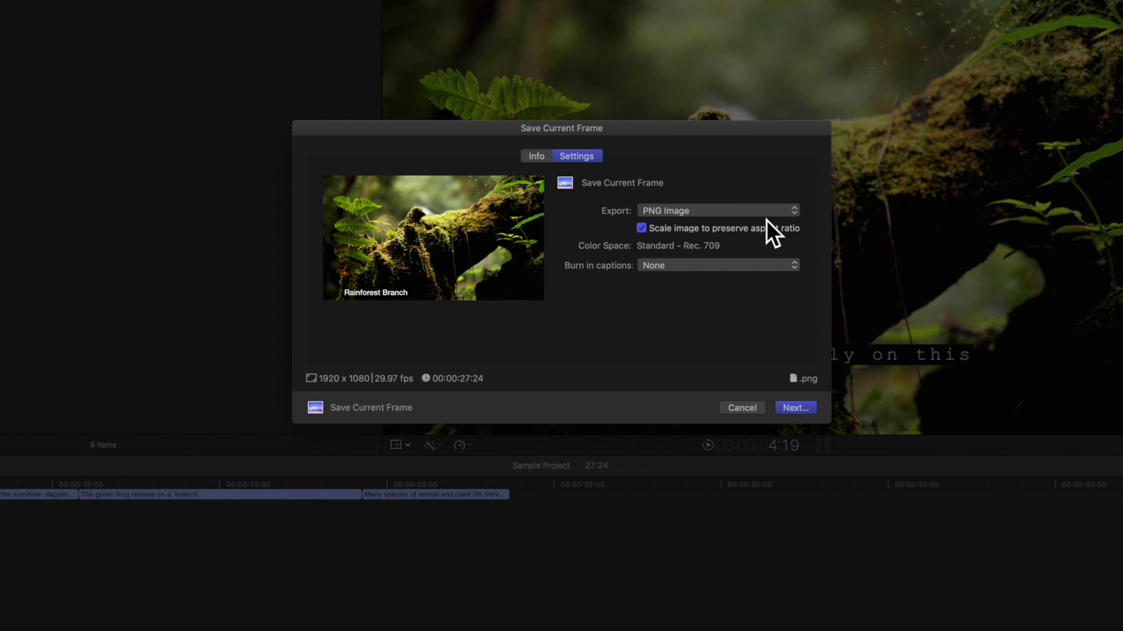
Step: Burn in English (CEA-608) captions, keep PNG Image as the format, and continue to the save sheet
click(717, 265)
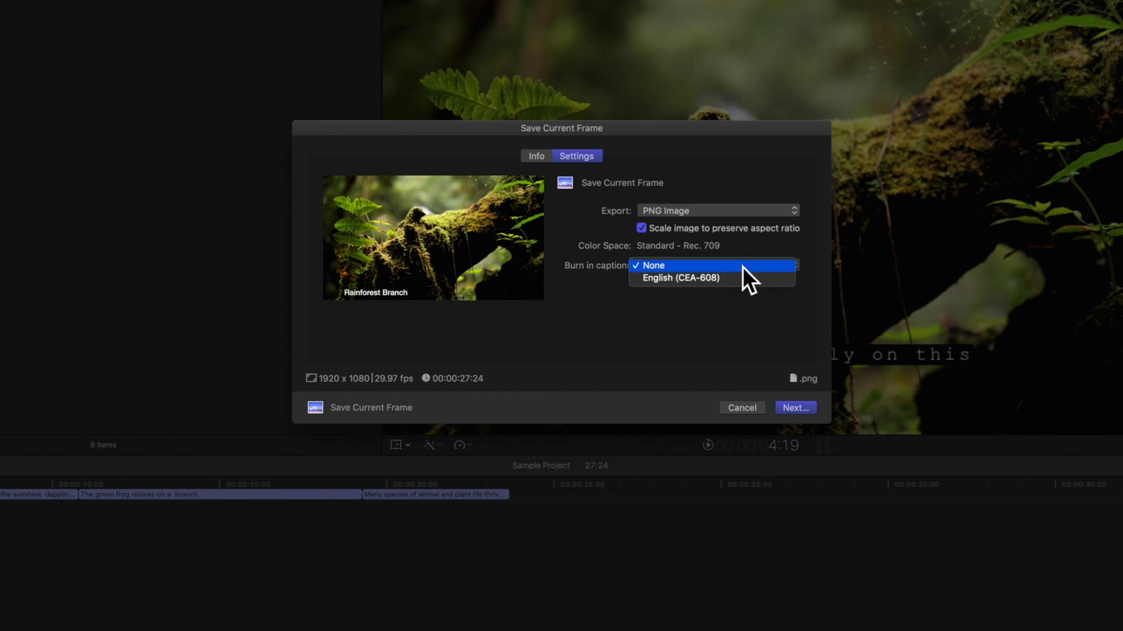
click(679, 279)
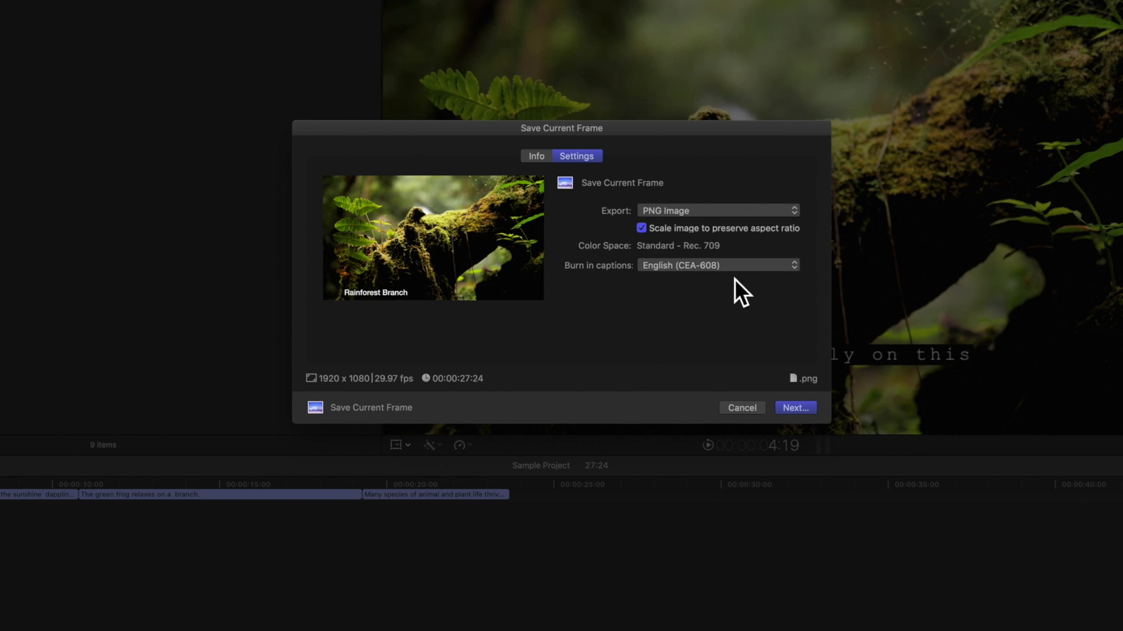
mouse_move(773, 230)
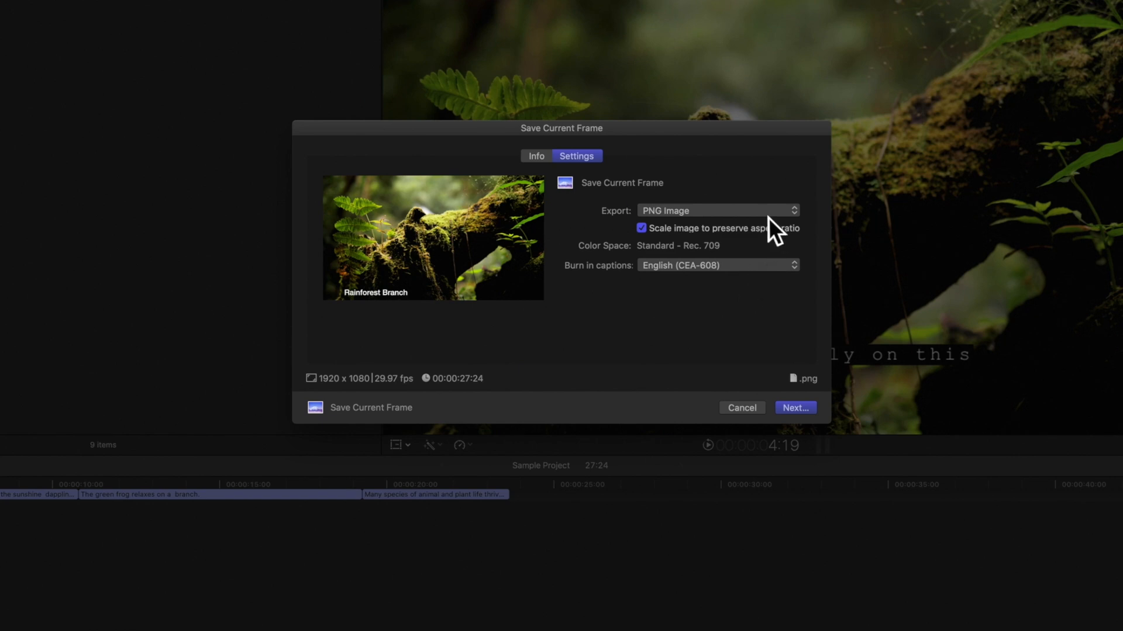
click(716, 210)
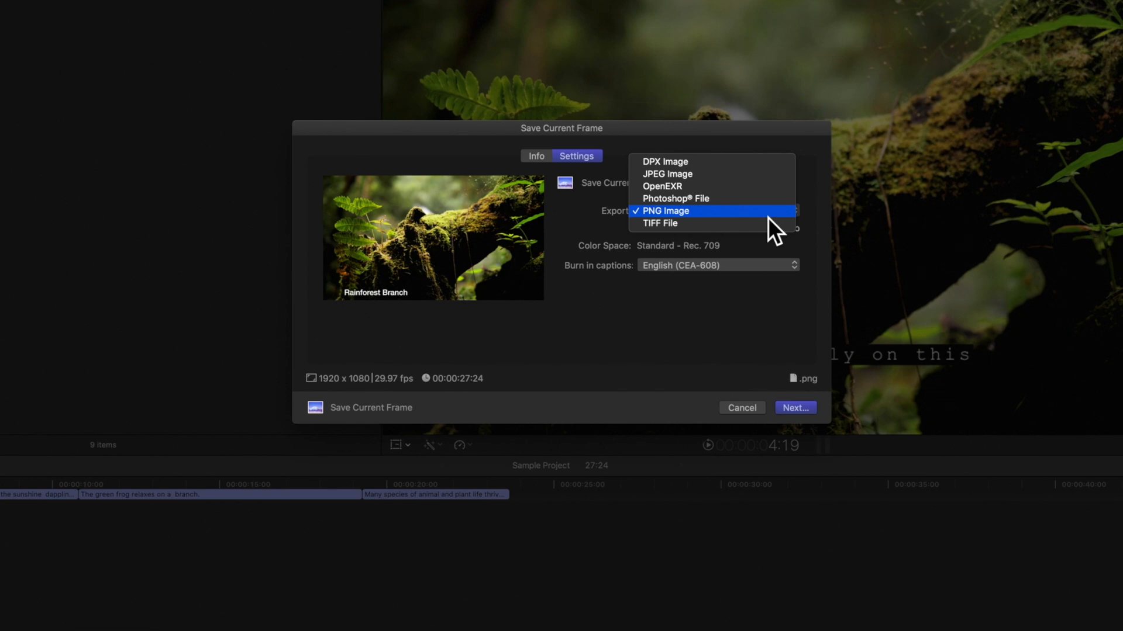
click(665, 211)
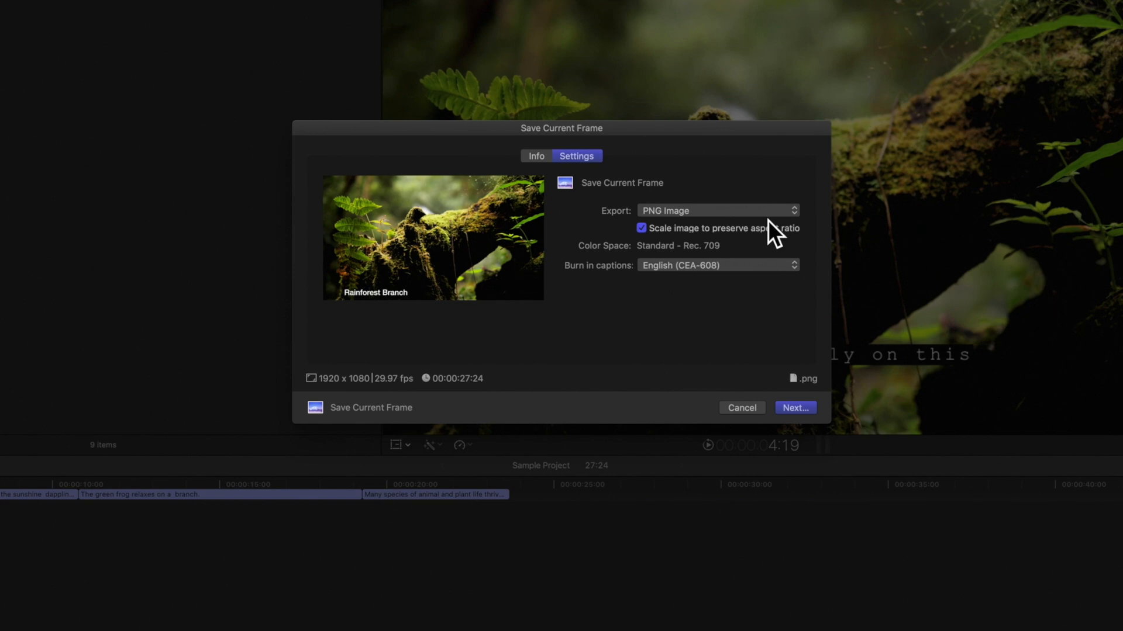
click(795, 407)
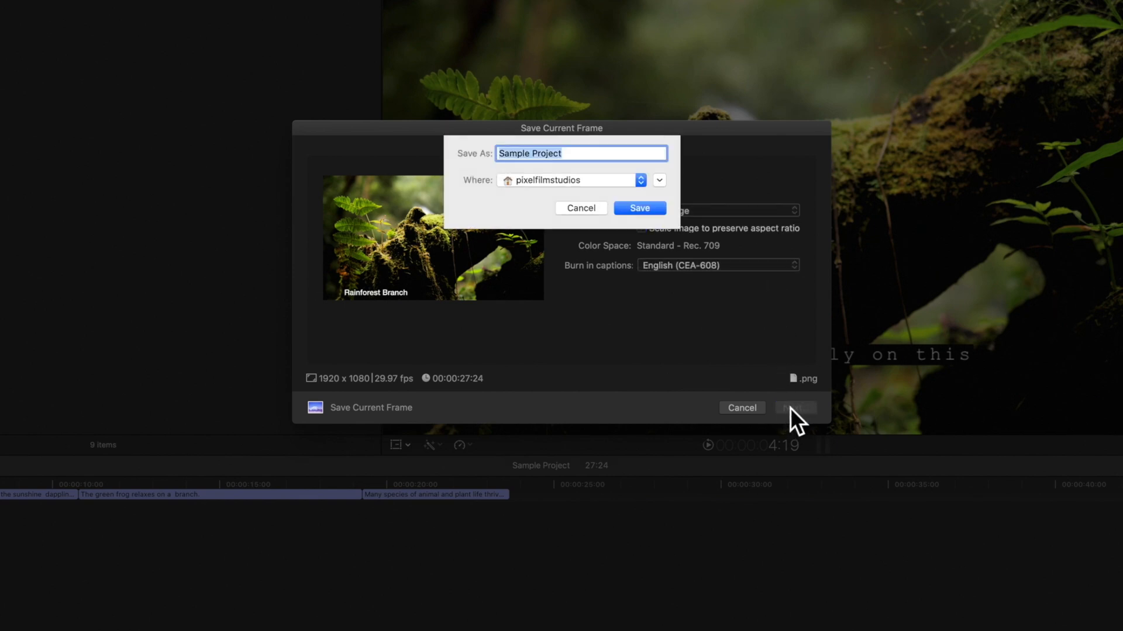
Step: Save the frame as 'Sample Project - Rainforest Branch' PNG
click(581, 153)
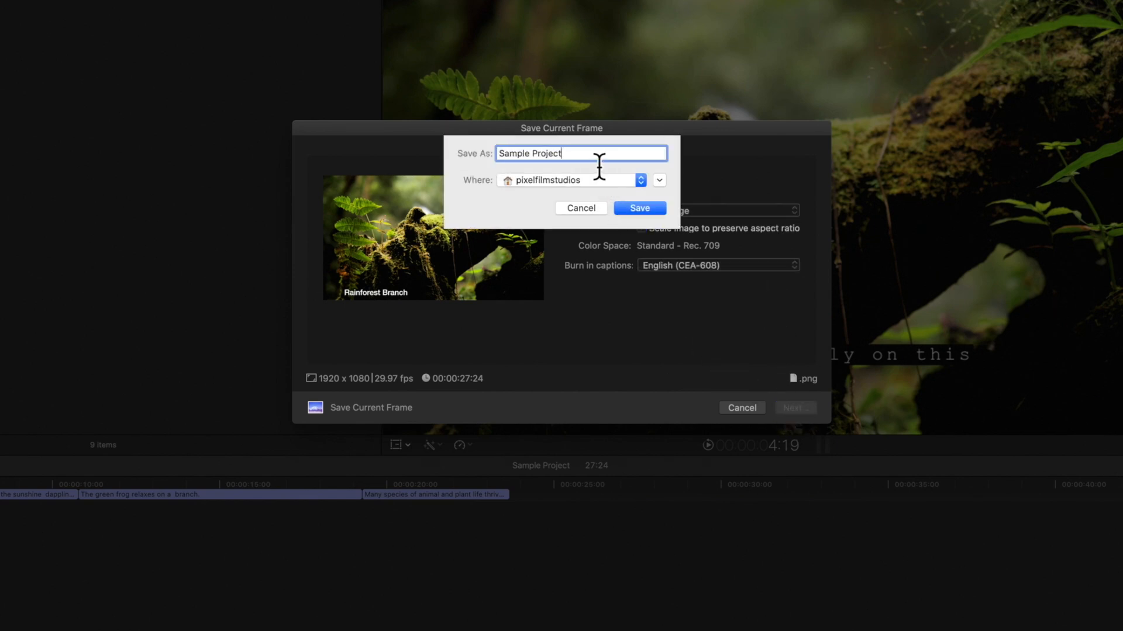
text(- Rainforest Branch)
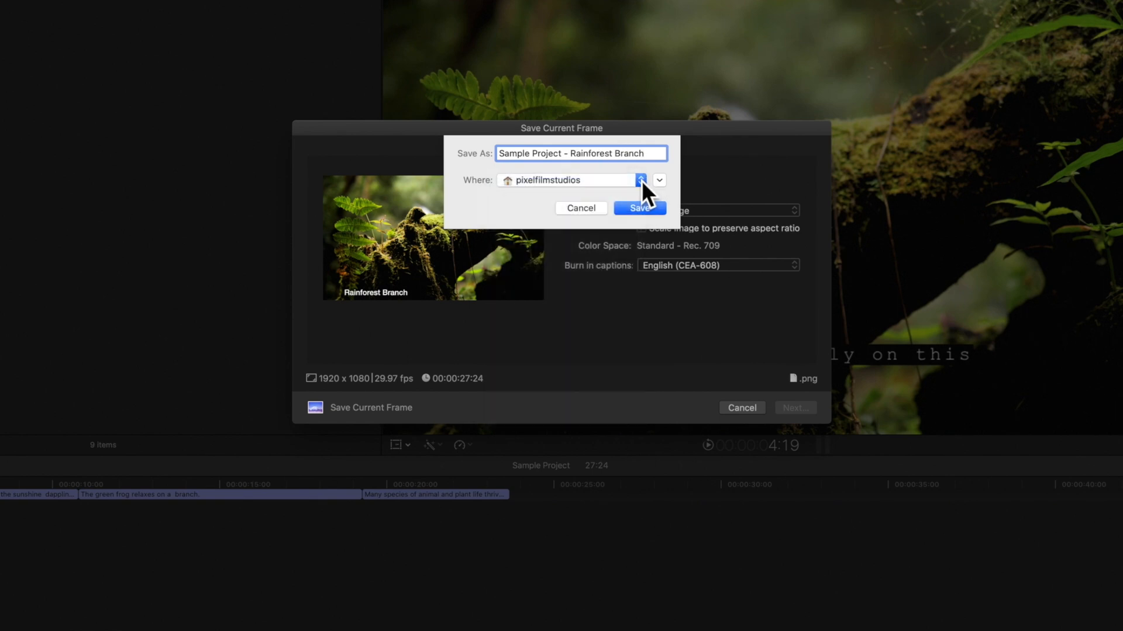
mouse_move(669, 193)
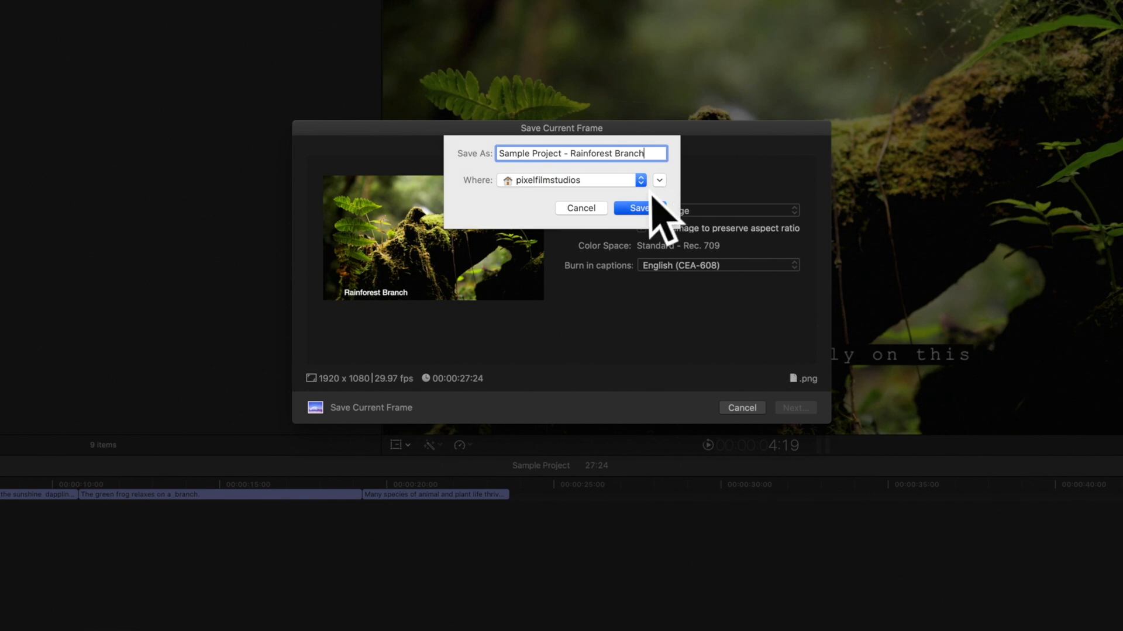
click(633, 208)
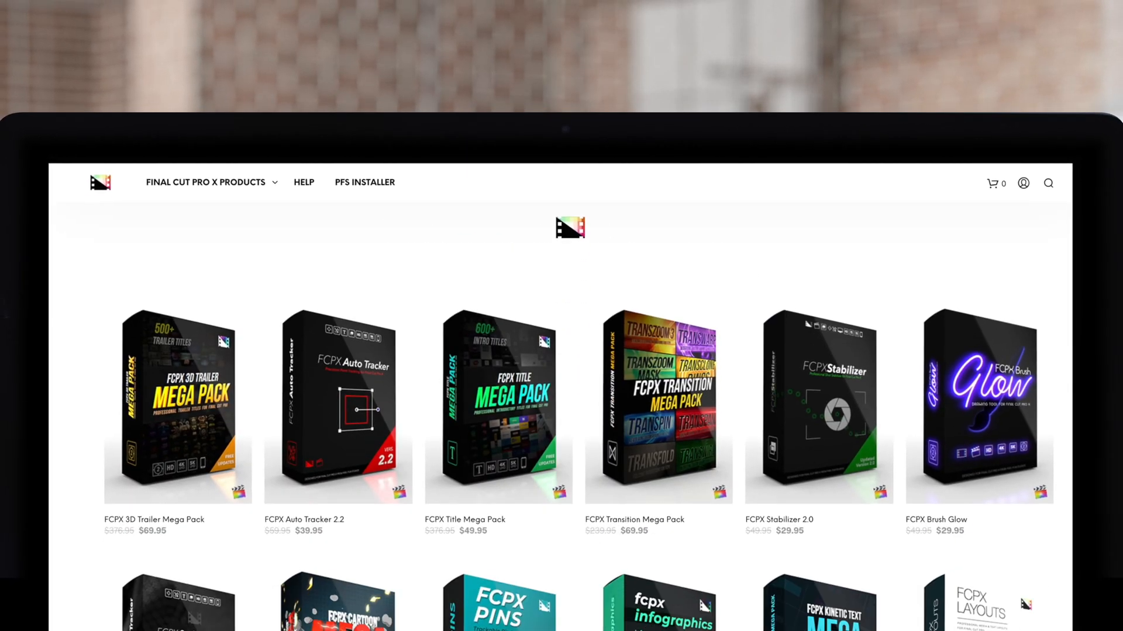
Step: Scroll down the Pixel Film Studios catalogue to browse more FCPX plugin packs
scroll(down, 3)
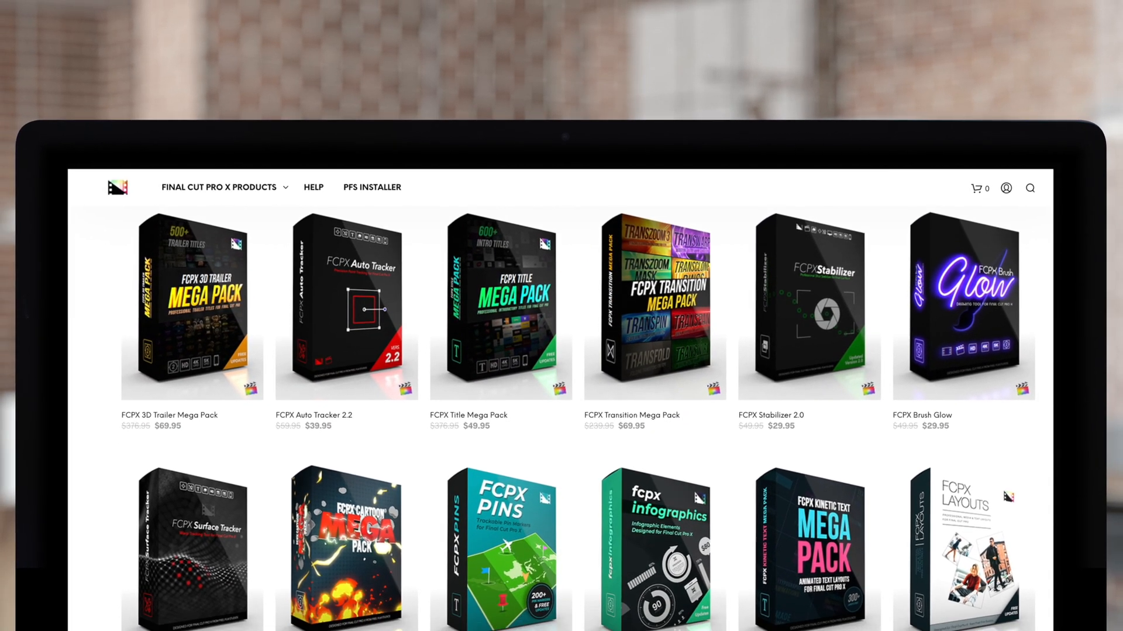